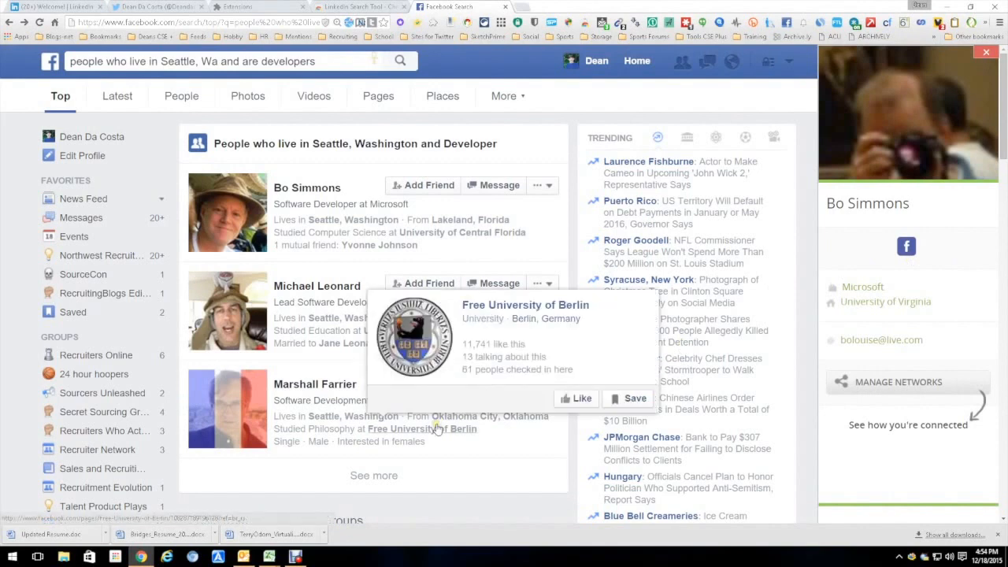
mouse_move(587, 87)
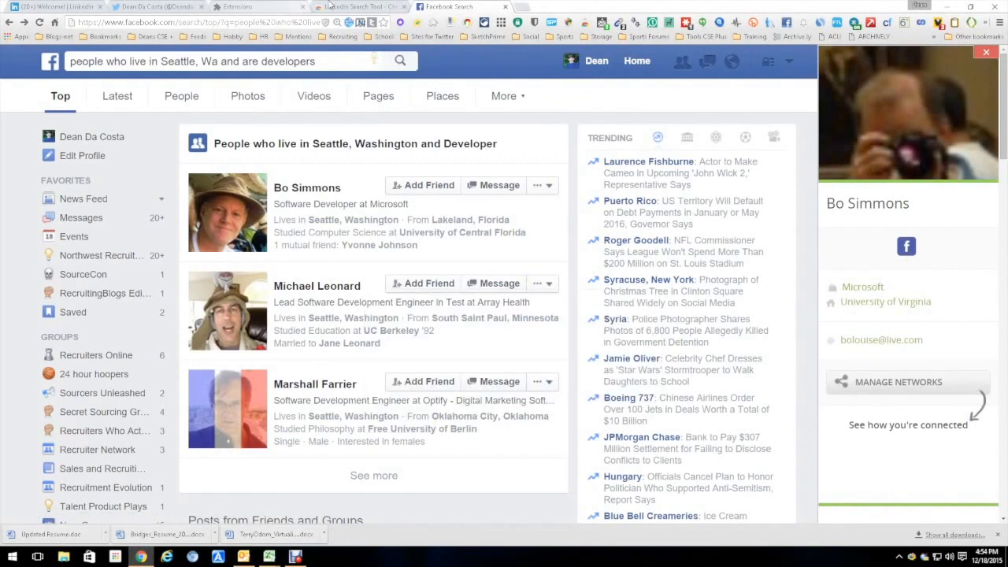
Switch to the LinkedIn Search Tool Chrome Web Store page to view its overview
left_click(358, 6)
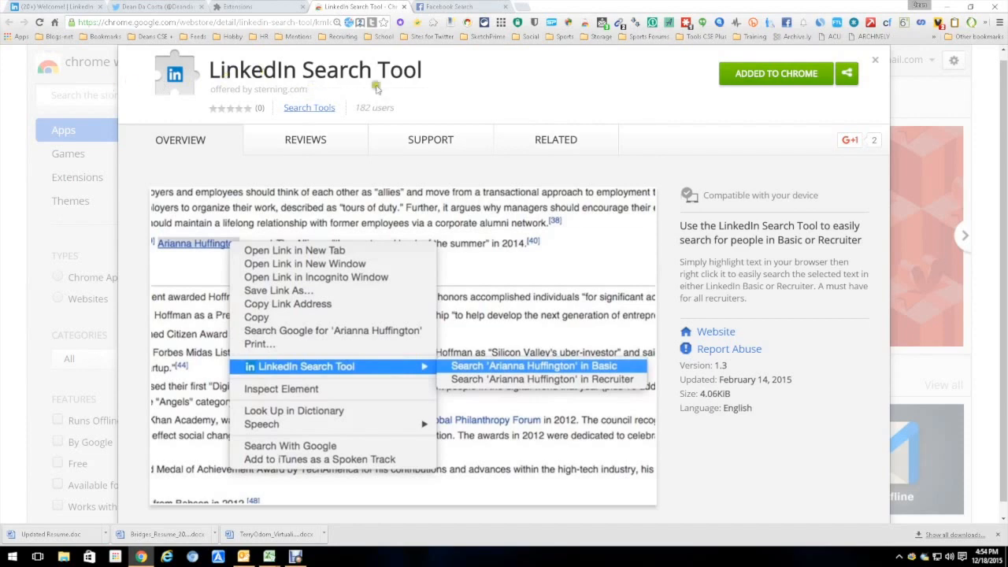
mouse_move(449, 5)
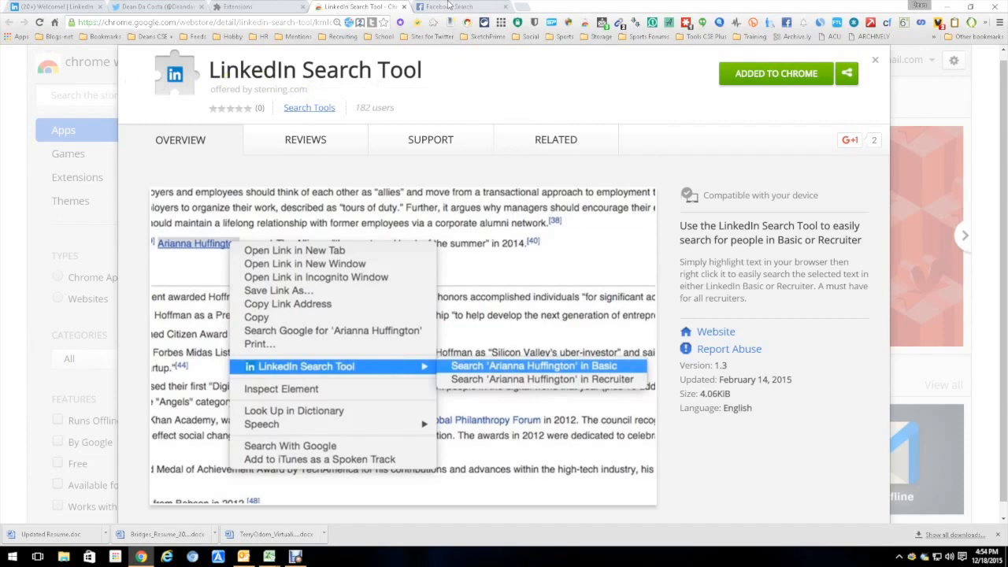
left_click(534, 366)
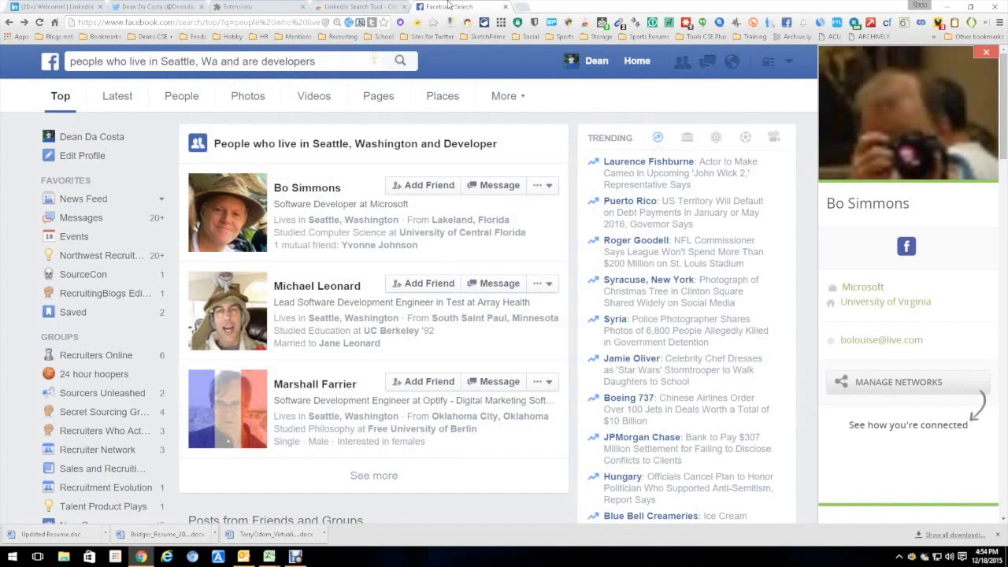
mouse_move(353, 181)
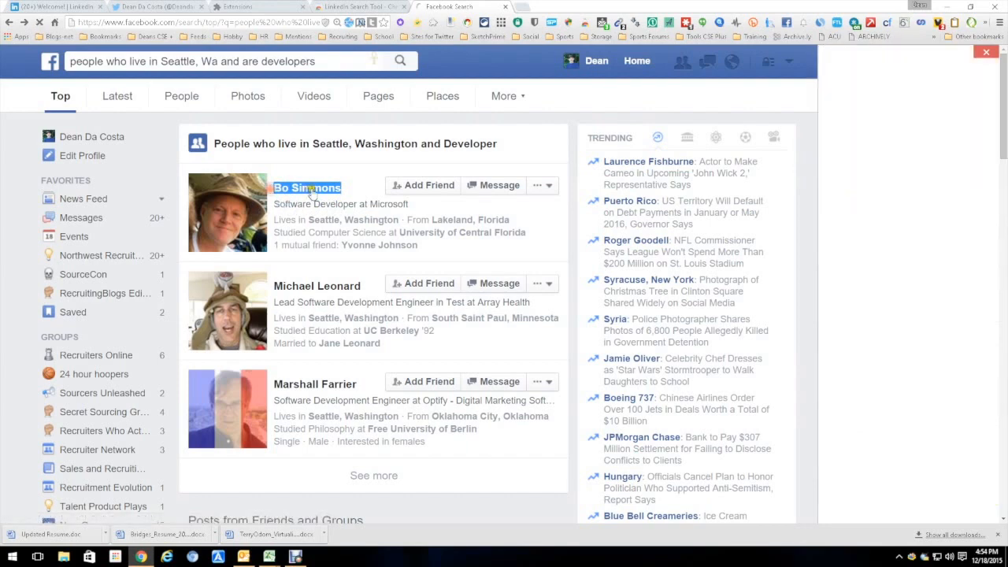
right_click(307, 188)
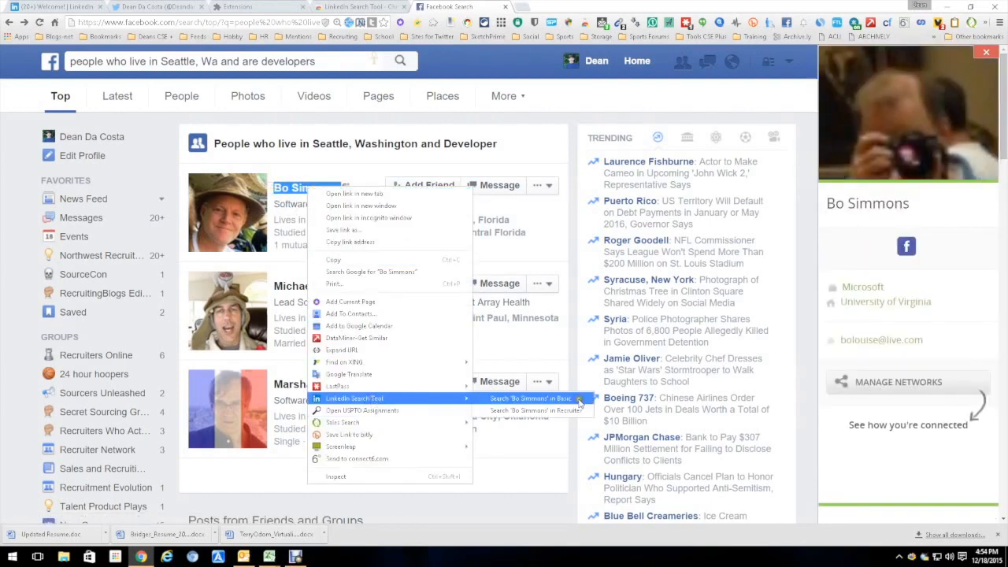
left_click(531, 398)
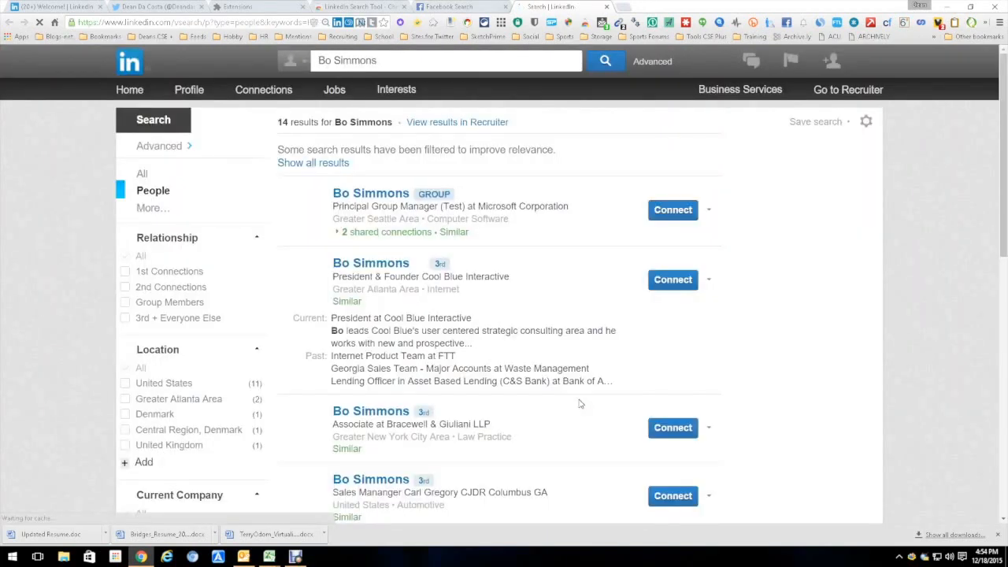
scroll("down", 3)
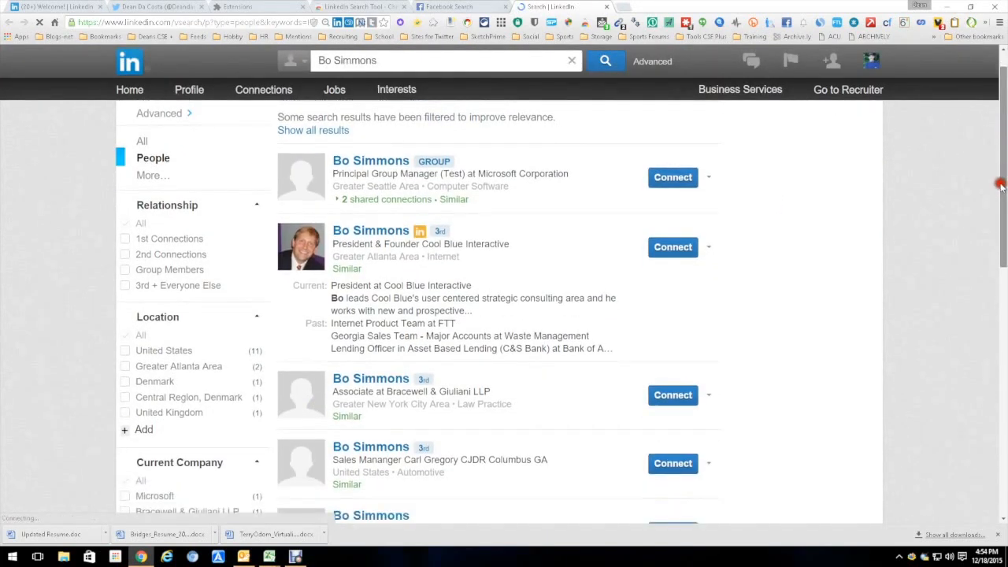
scroll("down", 3)
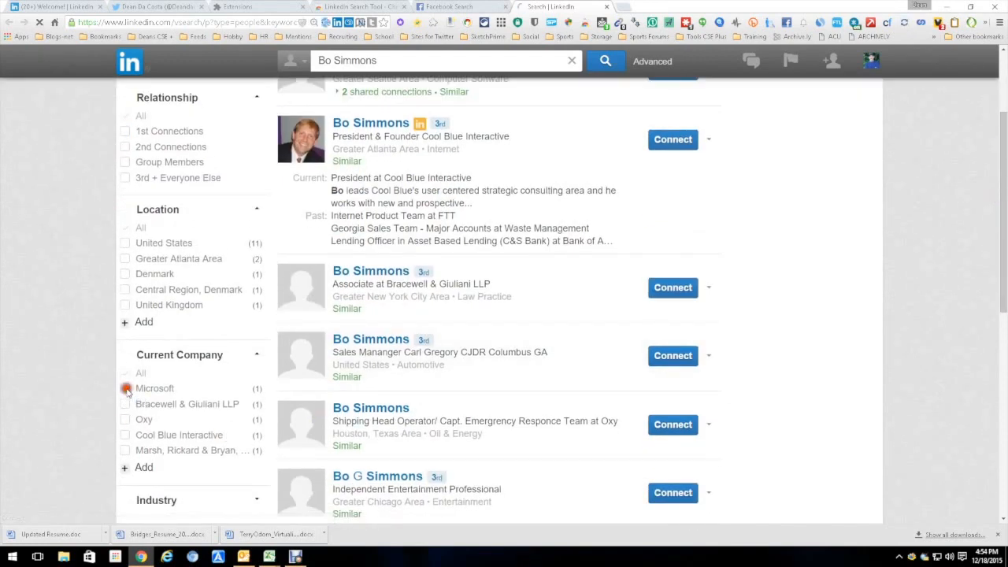
left_click(125, 388)
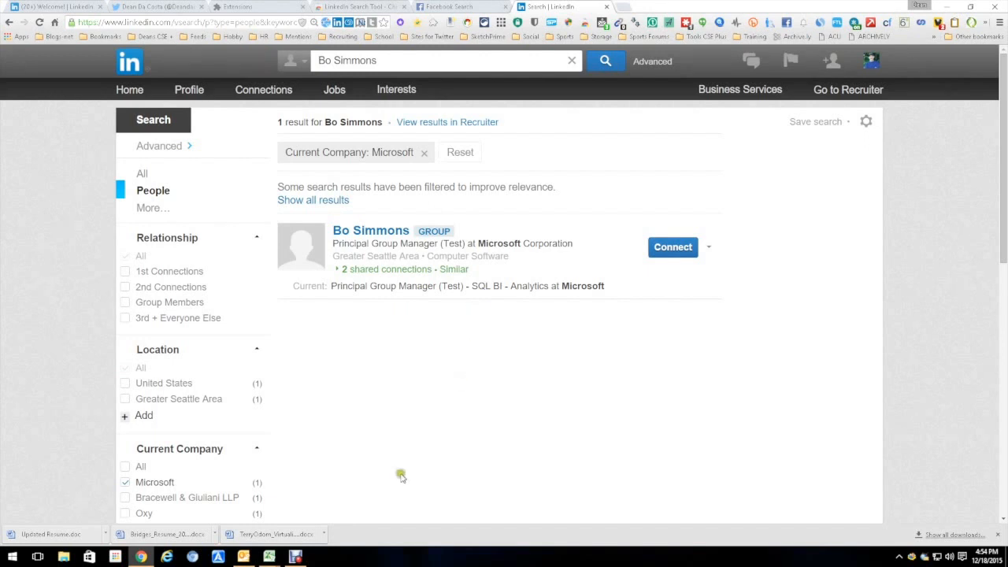
mouse_move(761, 521)
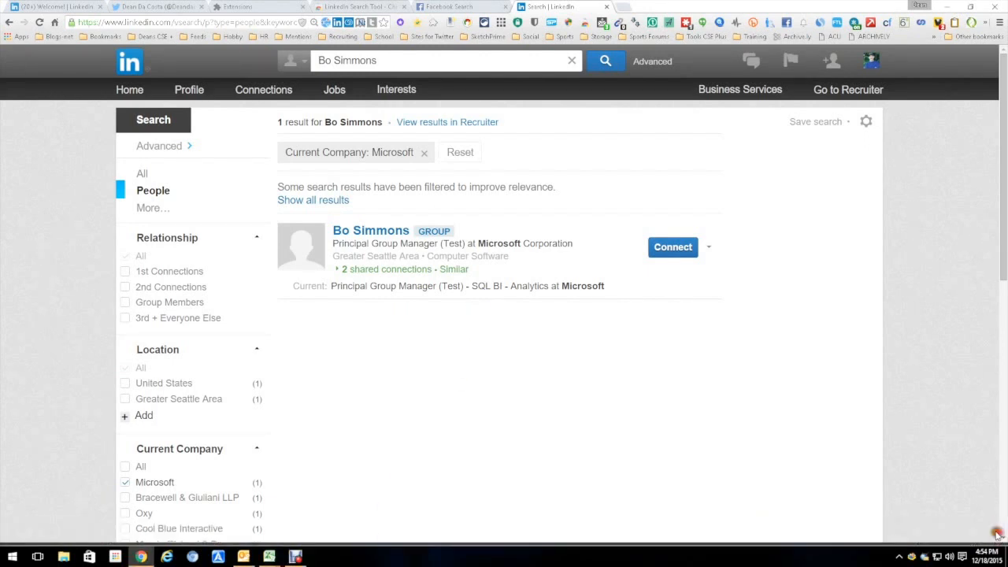
mouse_move(938, 367)
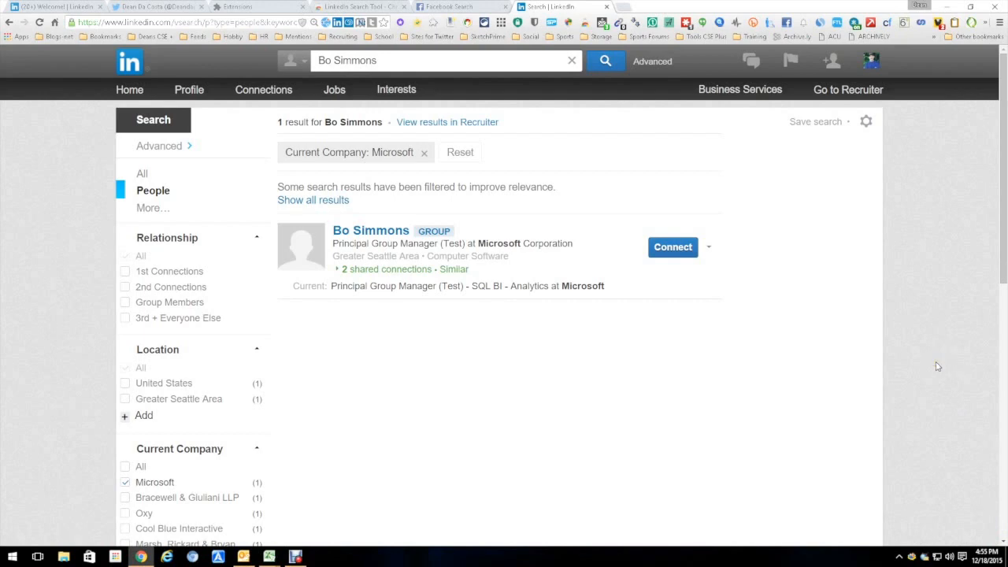
mouse_move(933, 368)
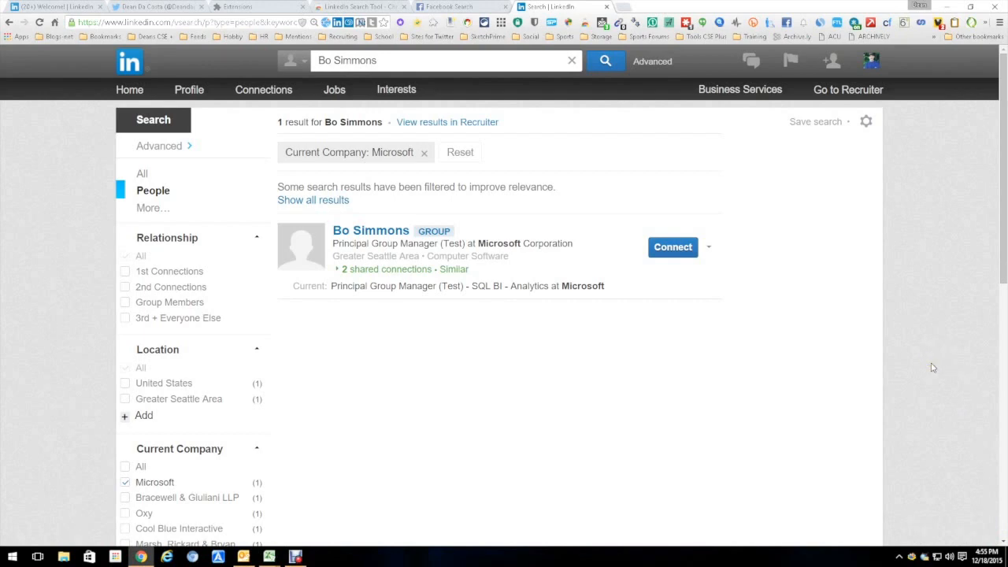